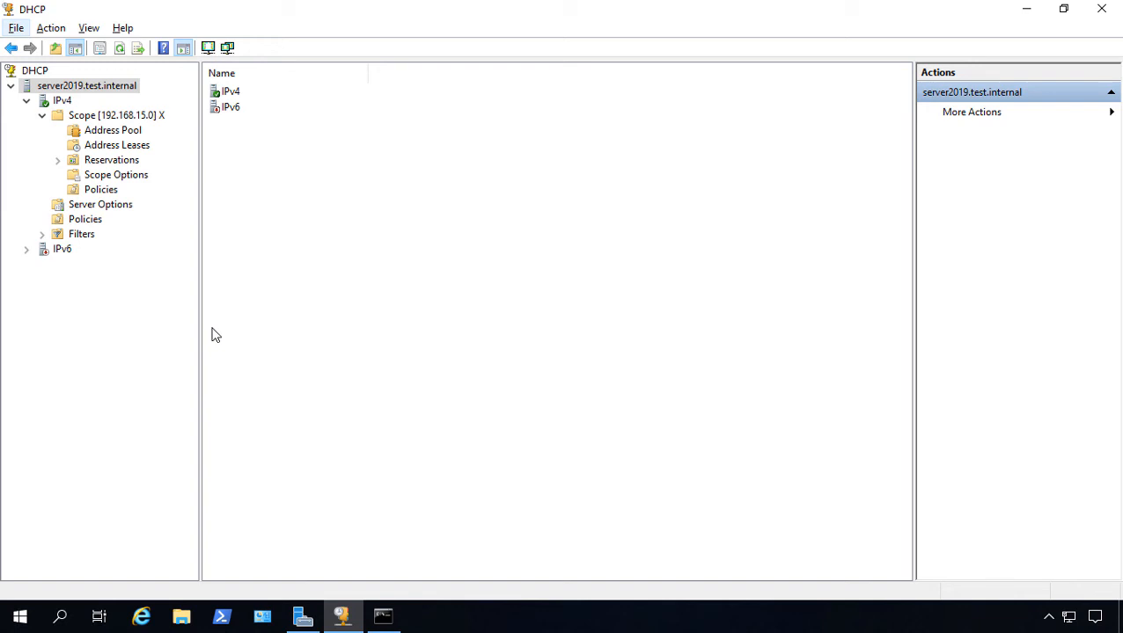
mouse_move(173, 320)
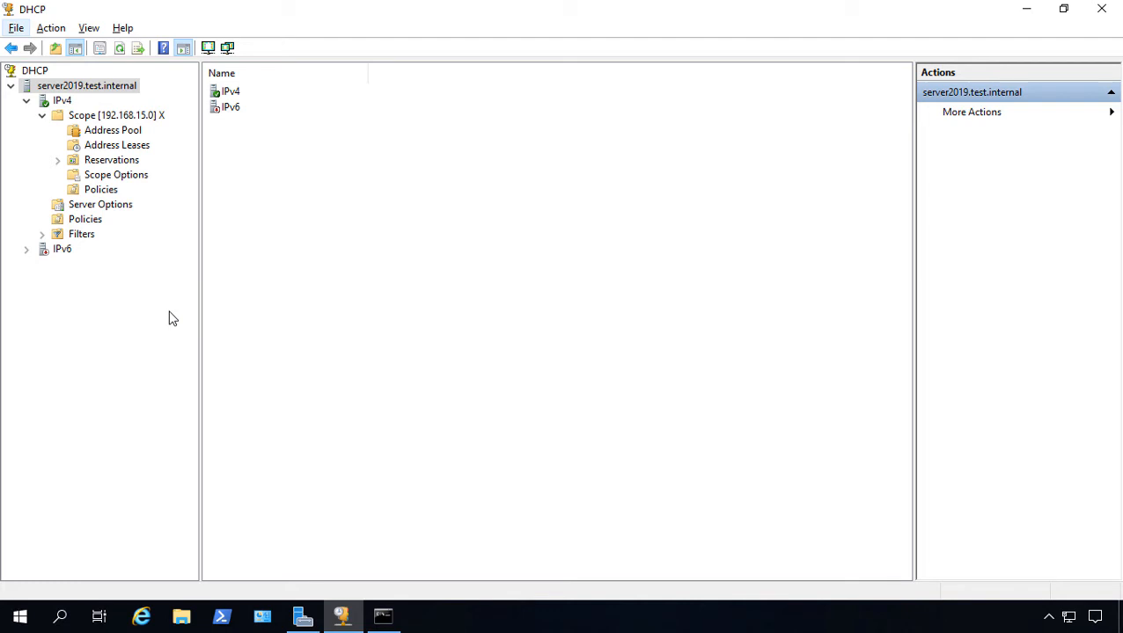
mouse_move(144, 279)
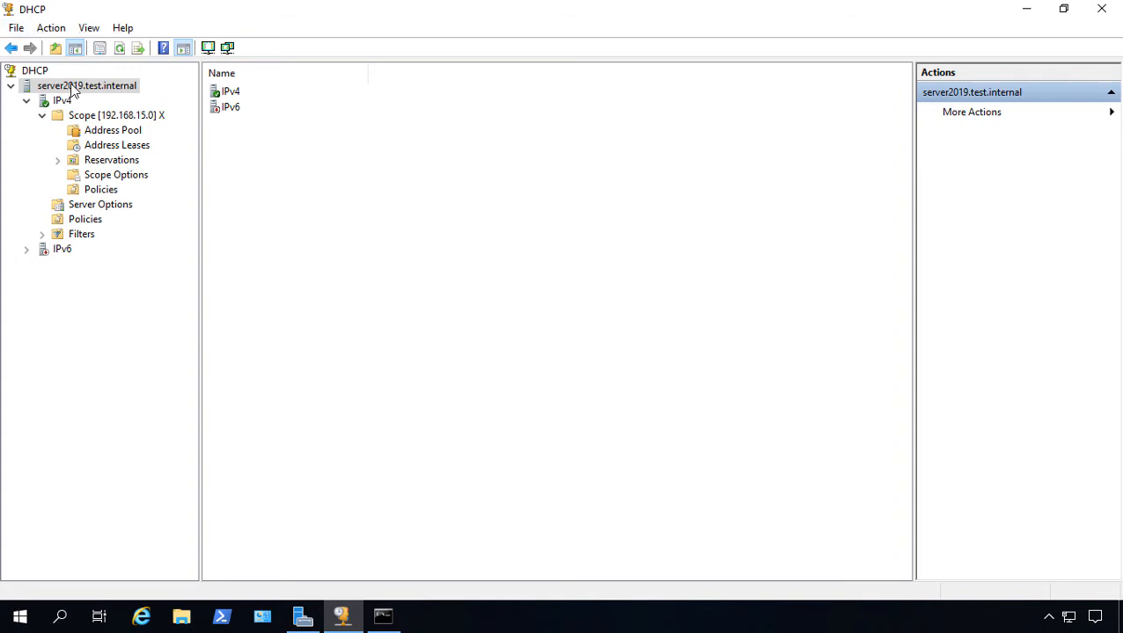
Back up the DHCP server to the Desktop and confirm the DhcpCfg file appears there.
right_click(79, 84)
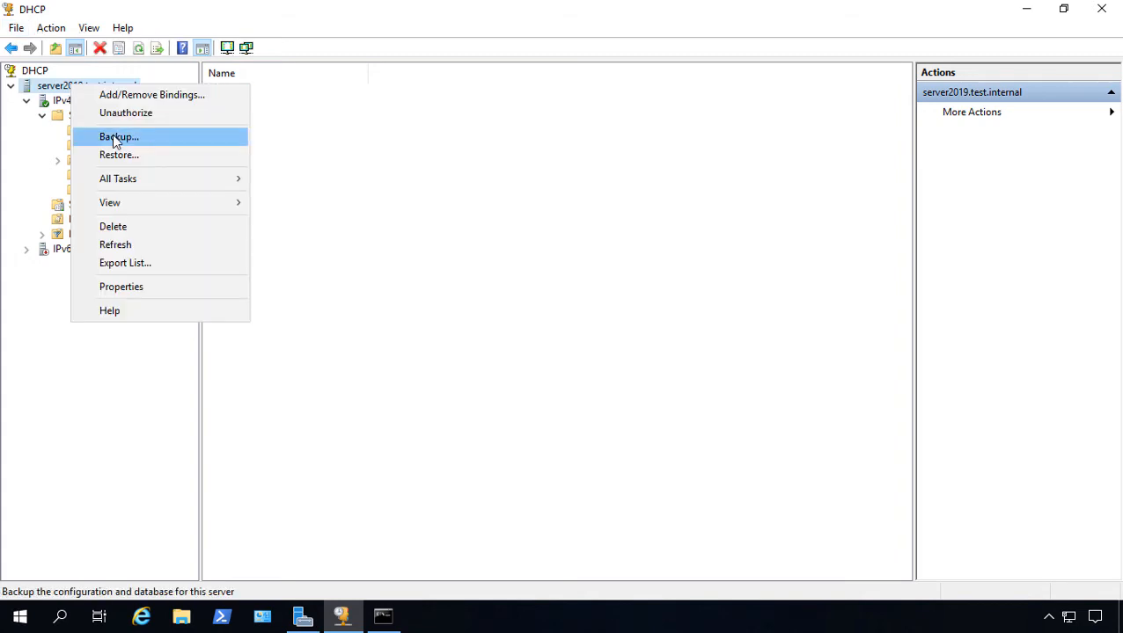
click(118, 137)
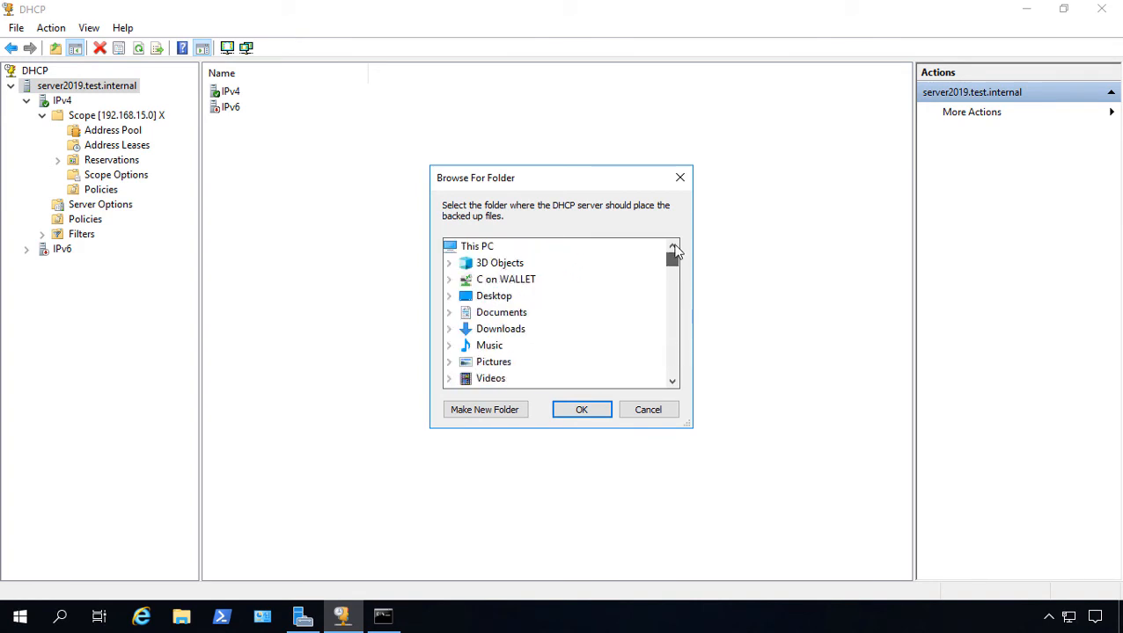
click(581, 408)
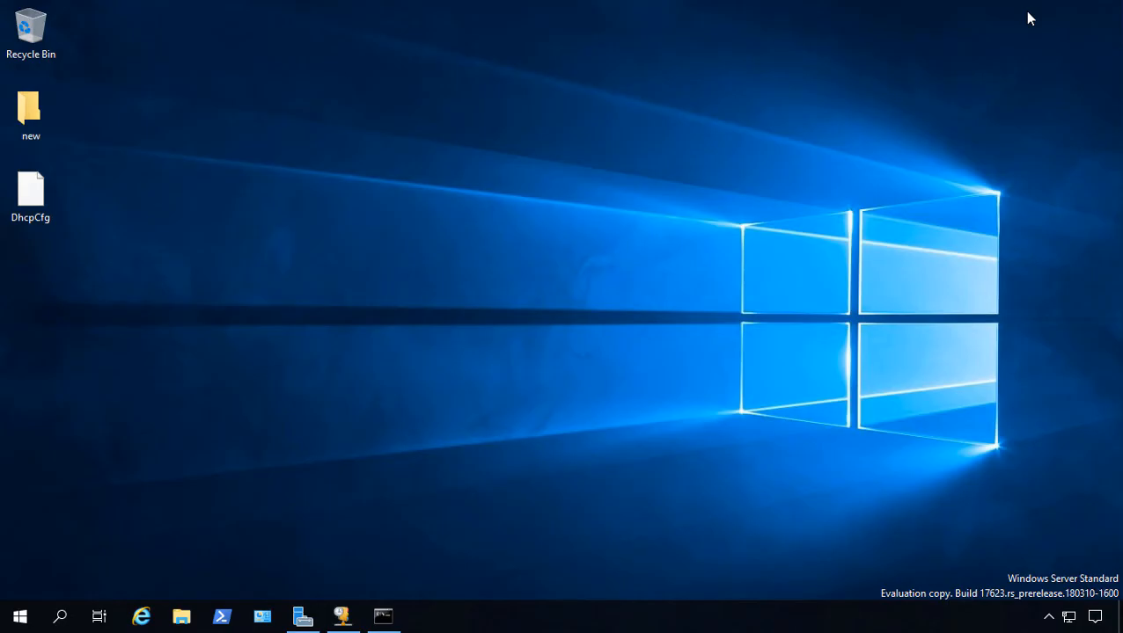
click(32, 186)
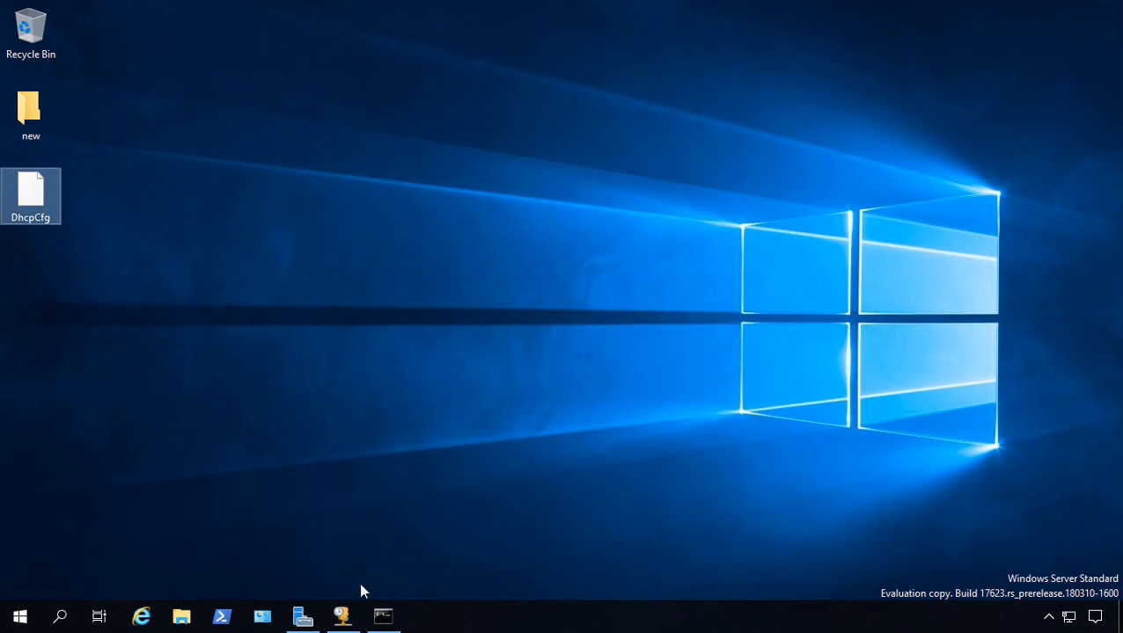
mouse_move(343, 616)
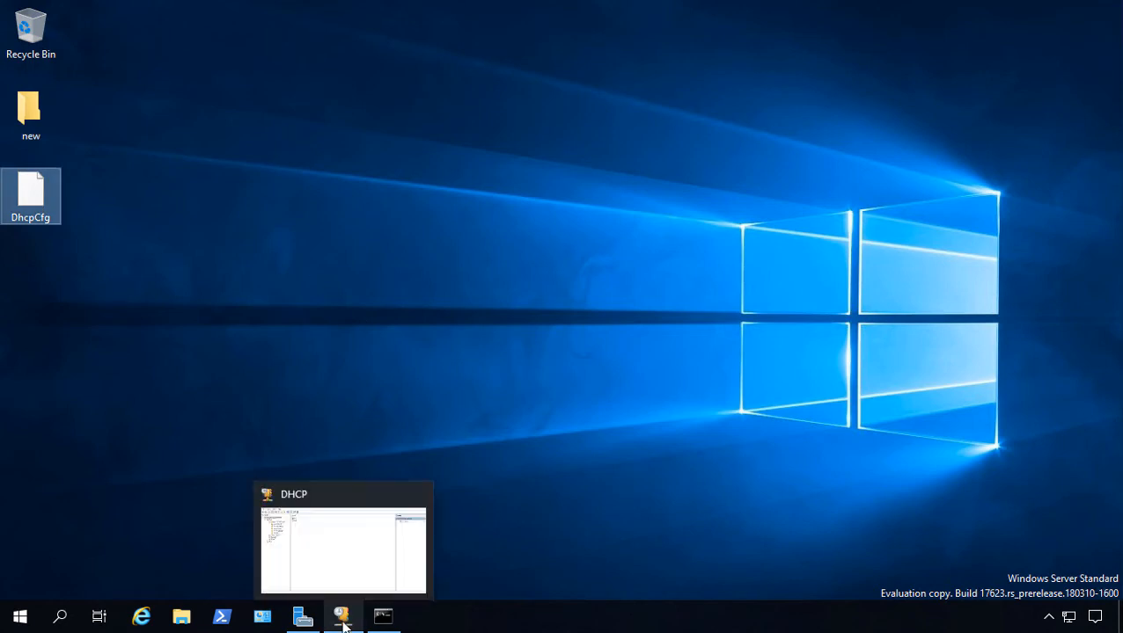
Delete Scope [192.168.15.0] from IPv4, confirming removal of the active scope.
click(341, 616)
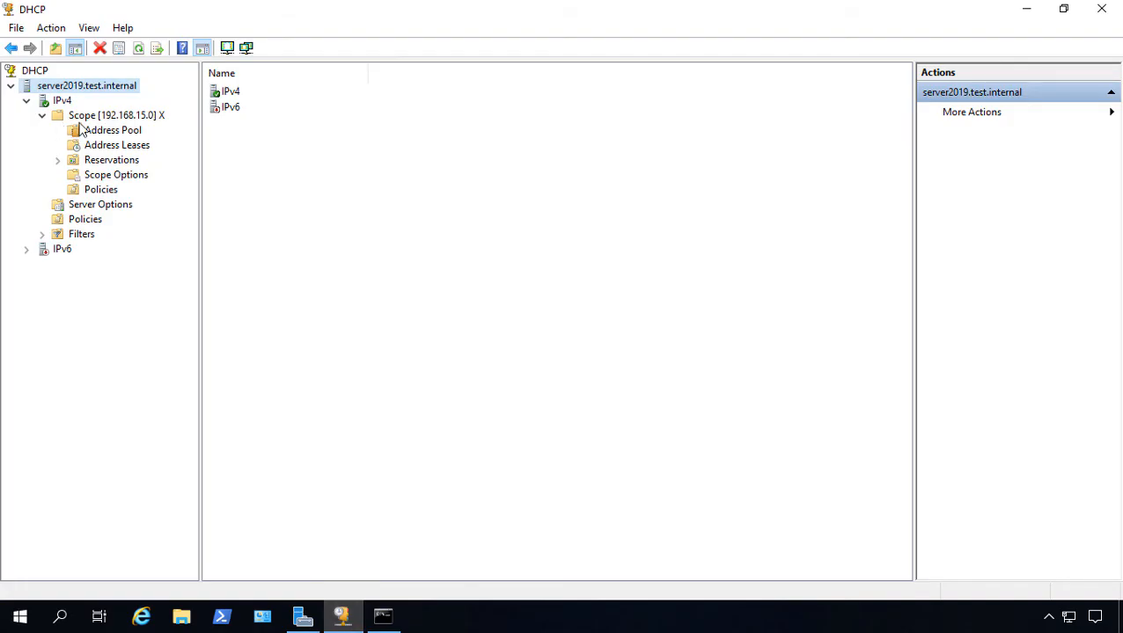
click(116, 116)
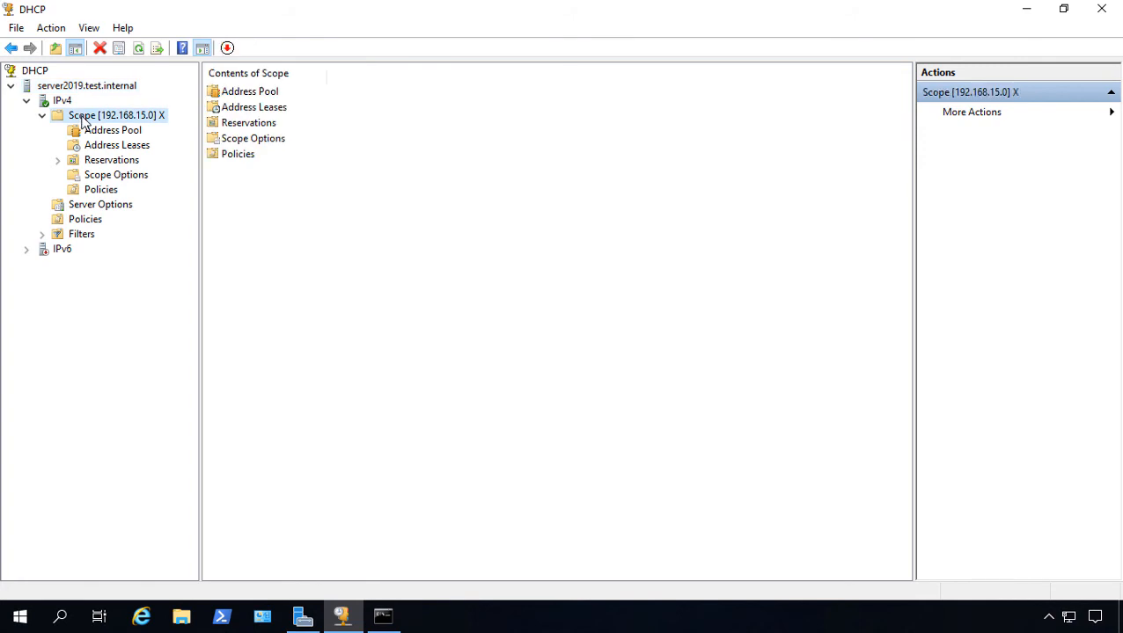
right_click(85, 116)
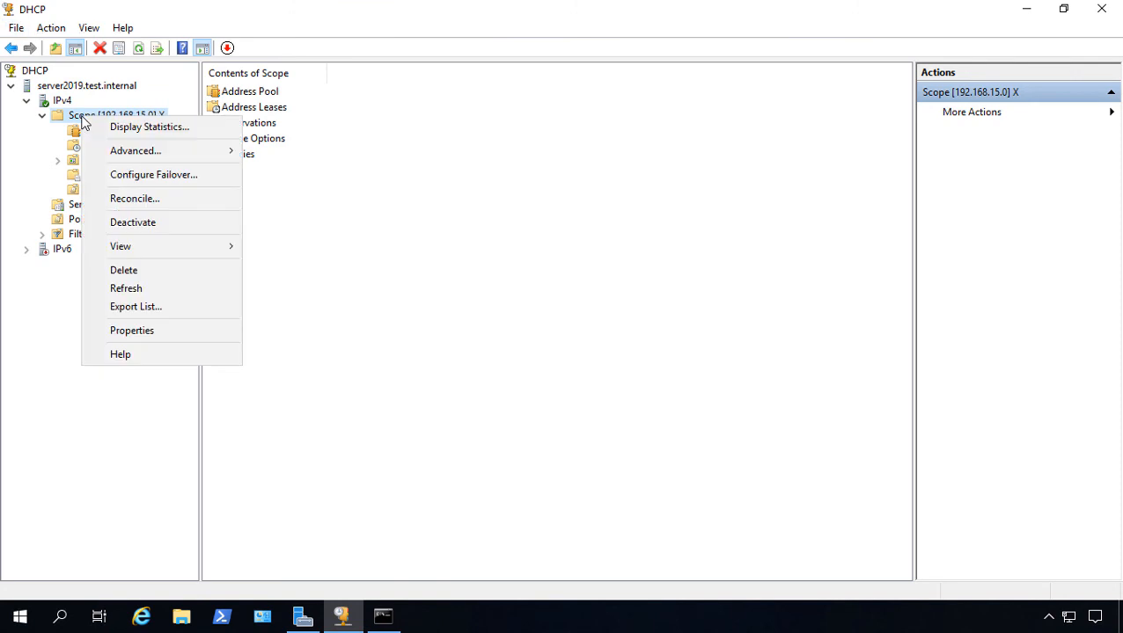
click(123, 271)
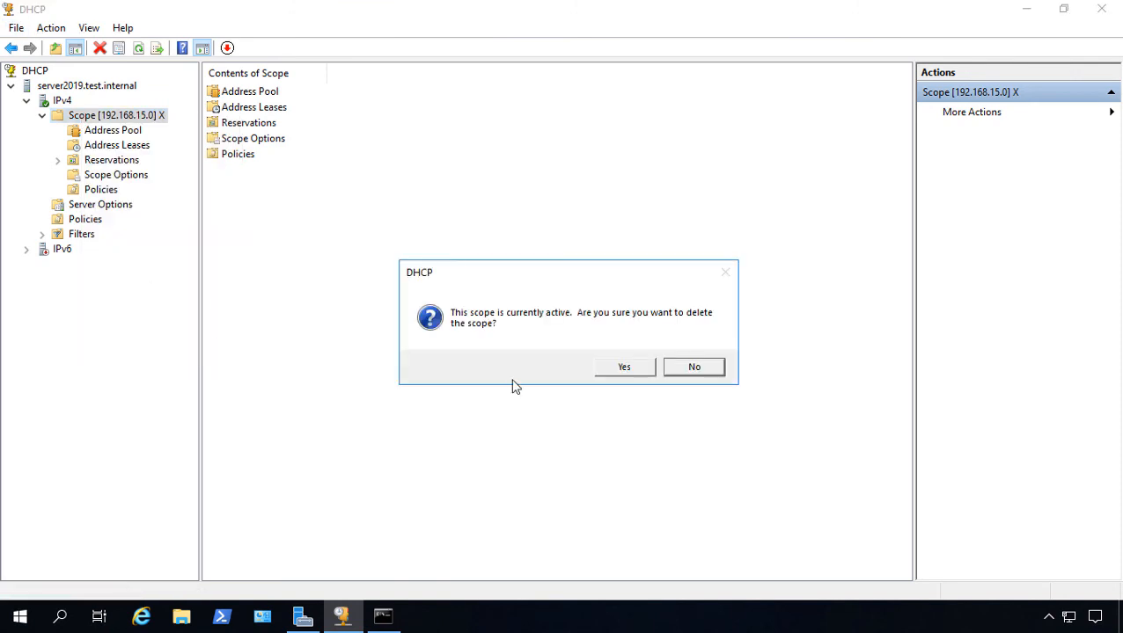
click(623, 366)
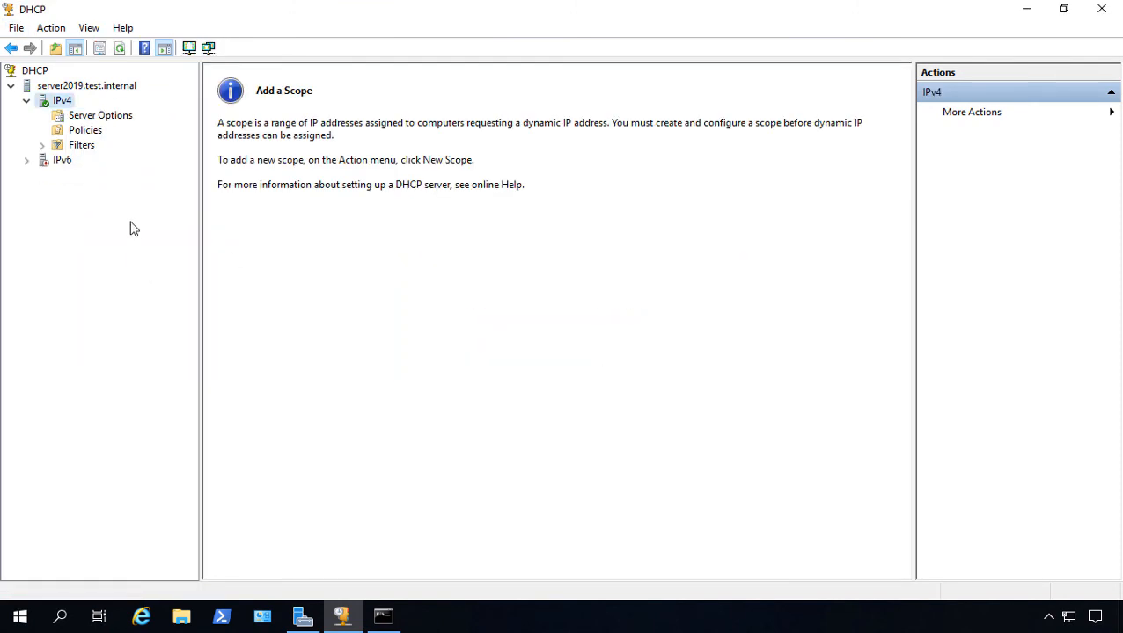
click(86, 84)
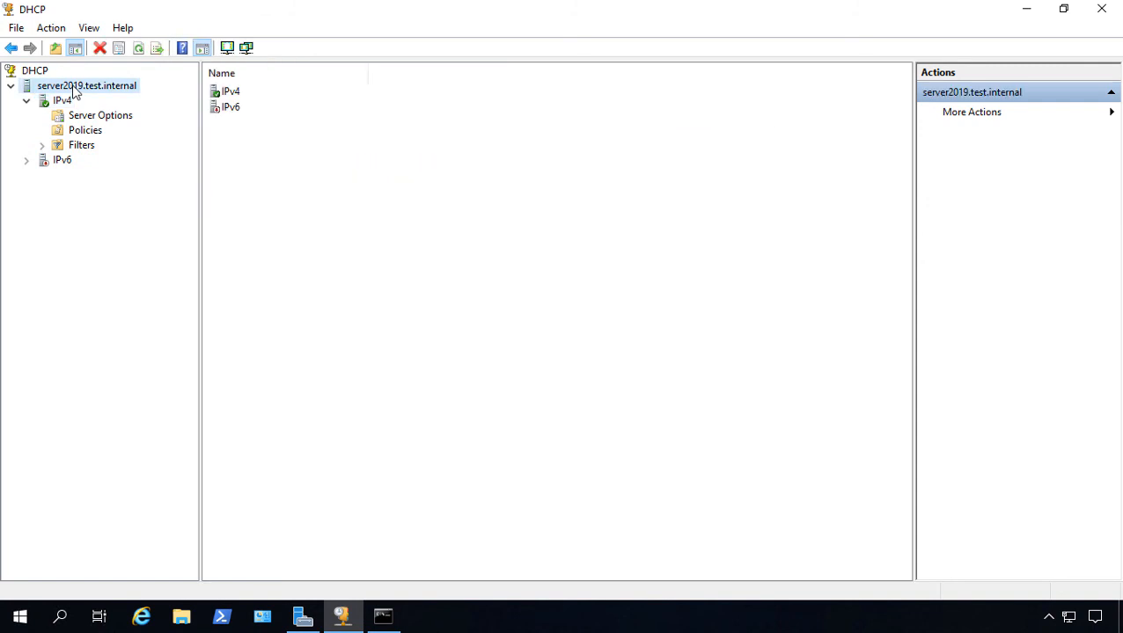
Restore the DHCP database from the Desktop backup, agreeing to restart the service.
right_click(77, 84)
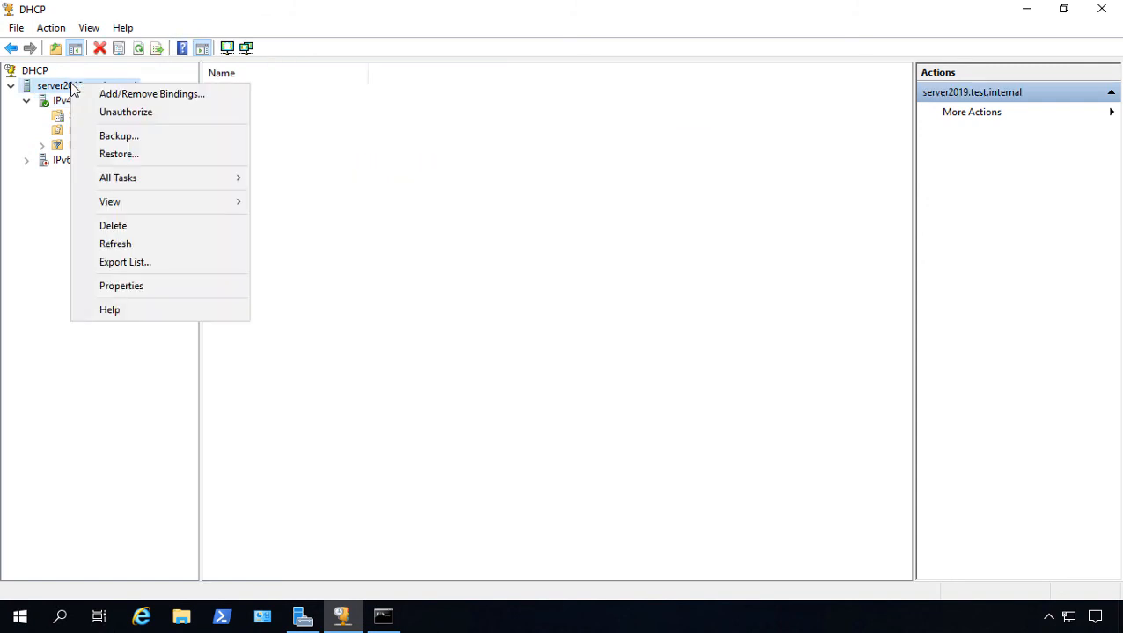
click(120, 136)
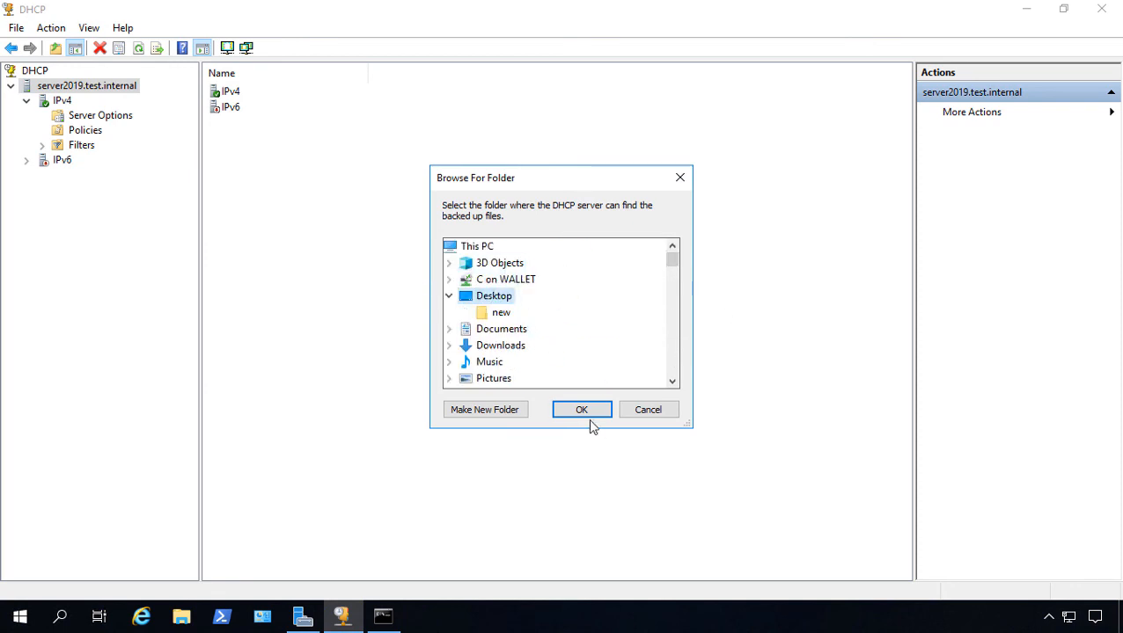
click(581, 409)
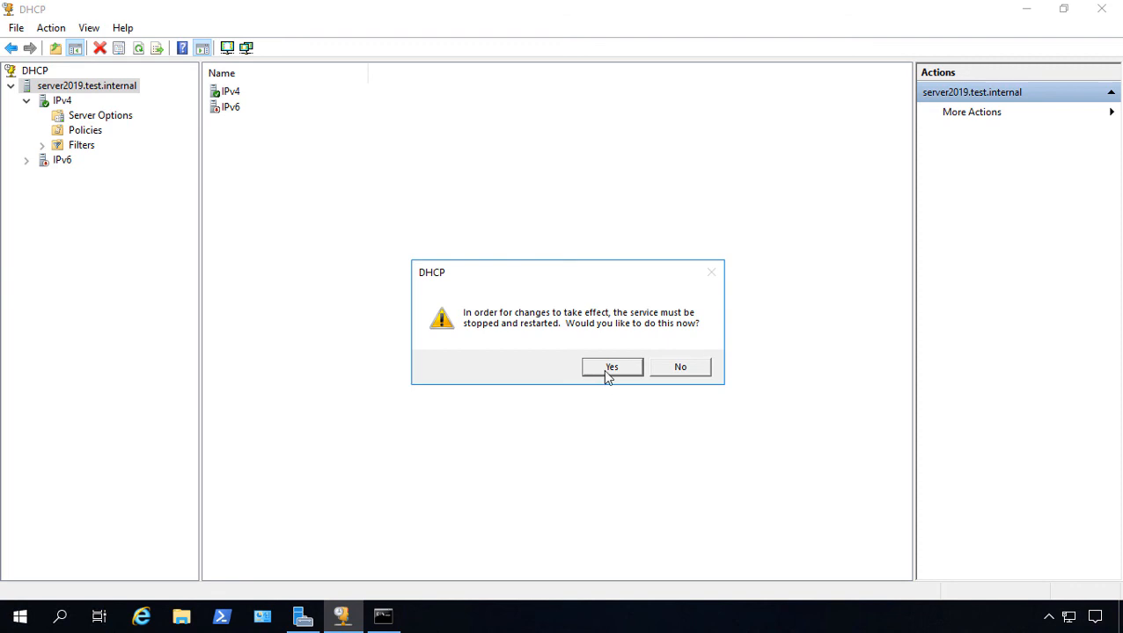
click(613, 367)
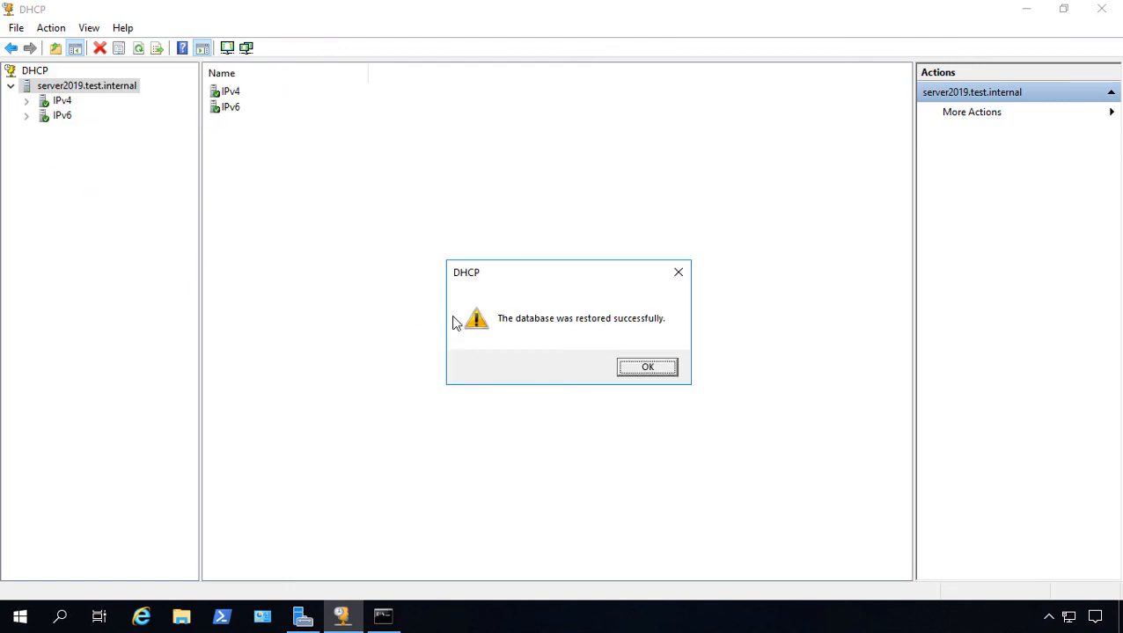
click(649, 368)
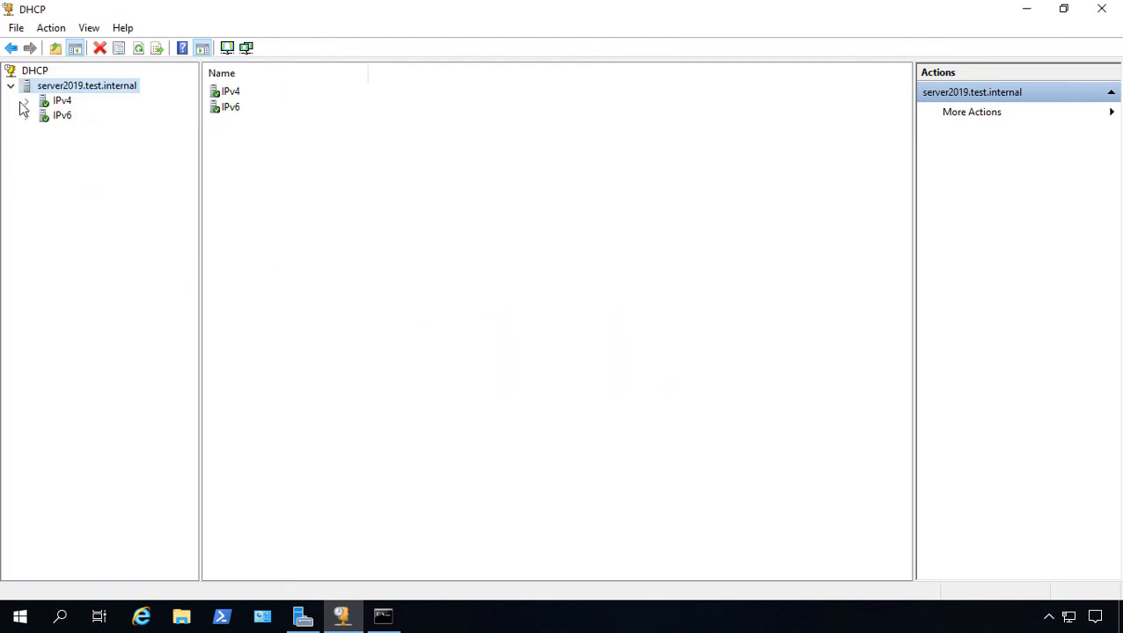
Expand IPv4 to reveal the restored Scope [192.168.15.0] with its pool, leases and options.
click(28, 99)
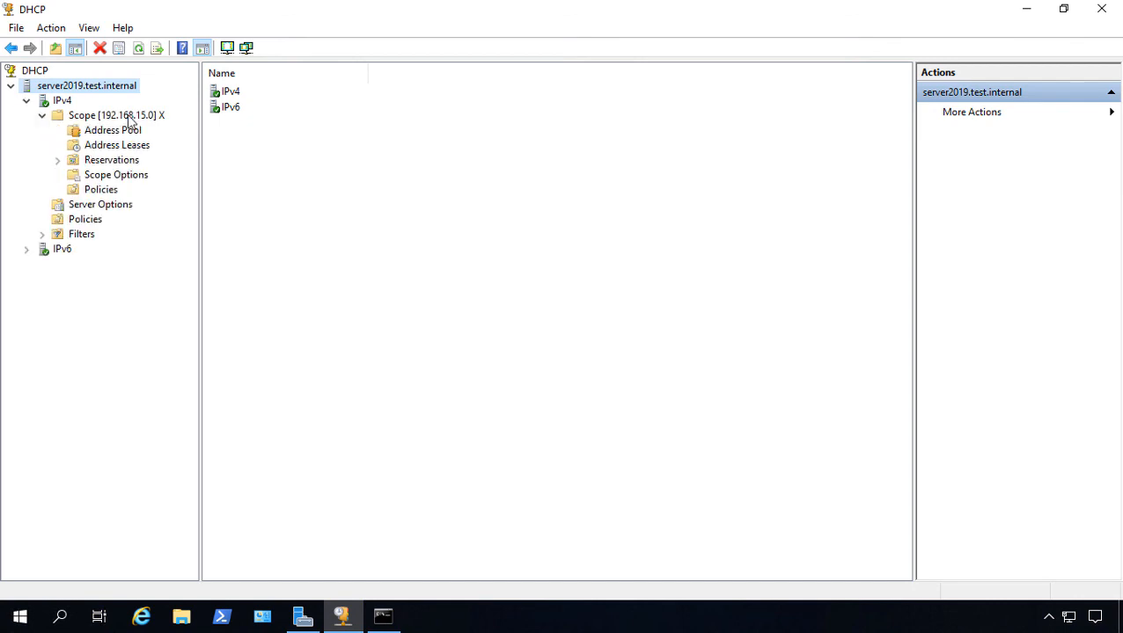
mouse_move(373, 213)
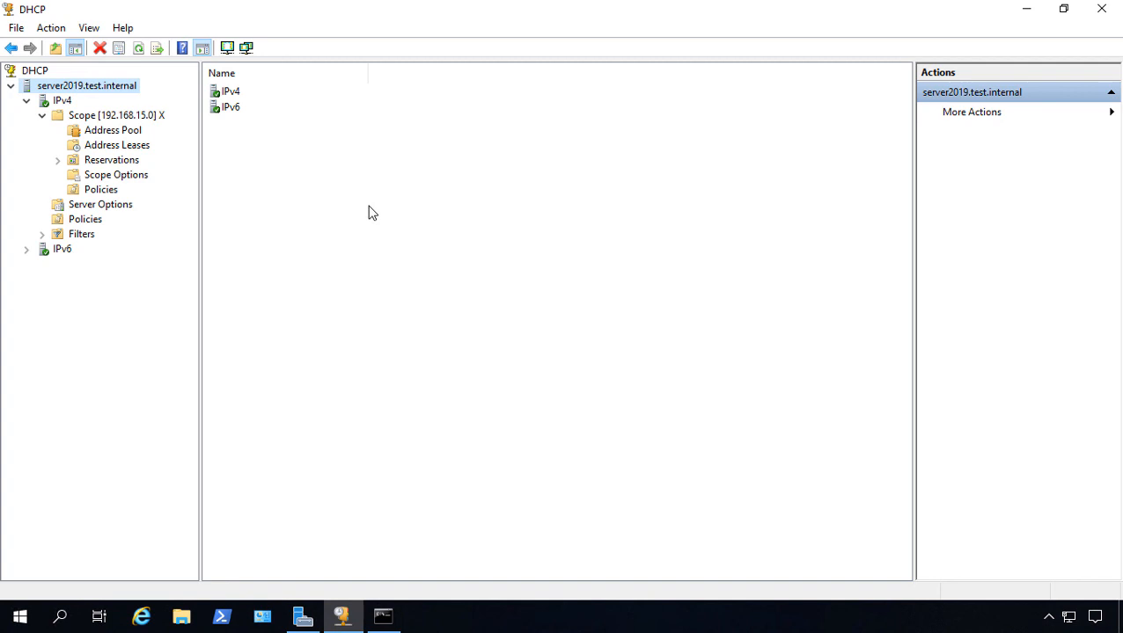
mouse_move(415, 225)
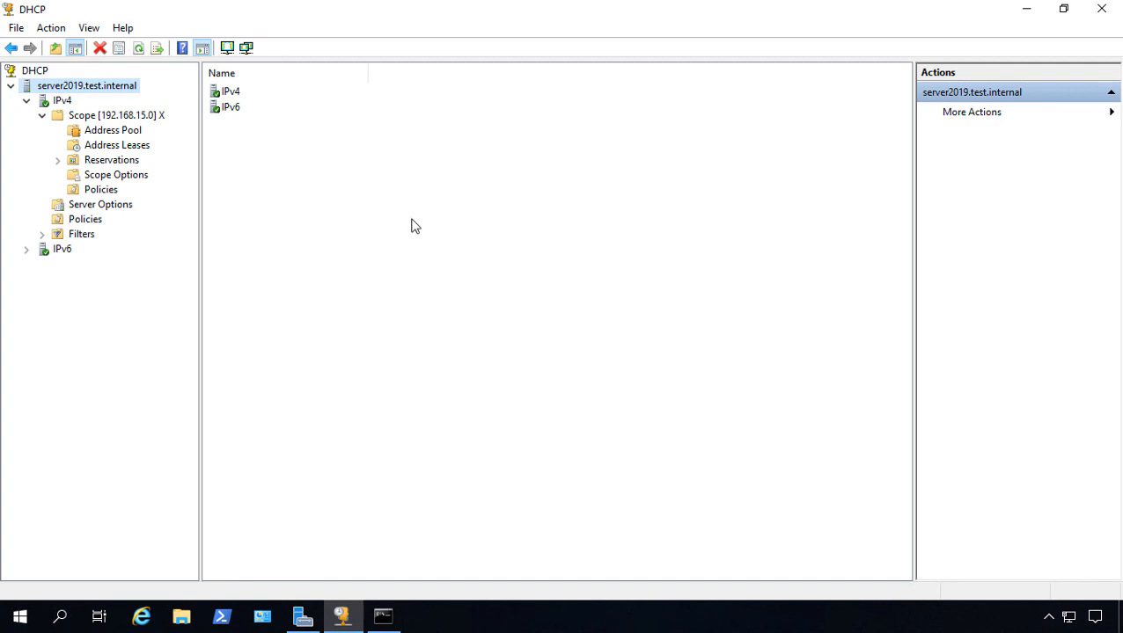